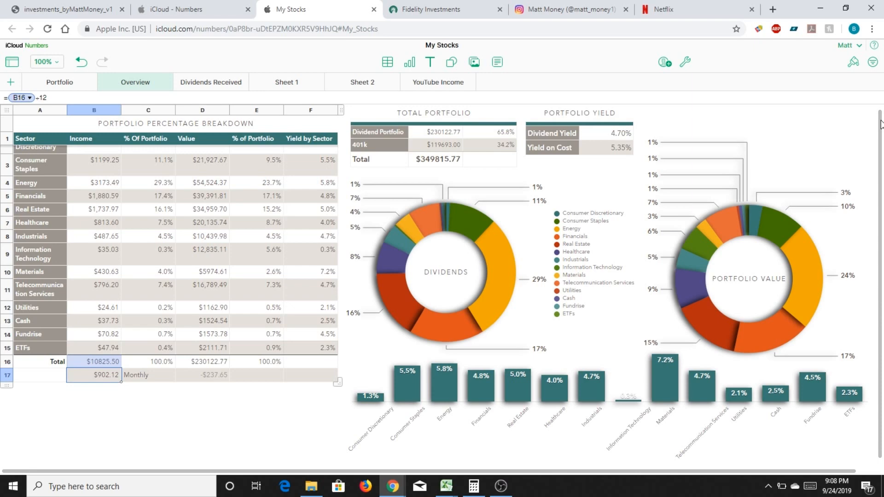
pyautogui.moveTo(670, 383)
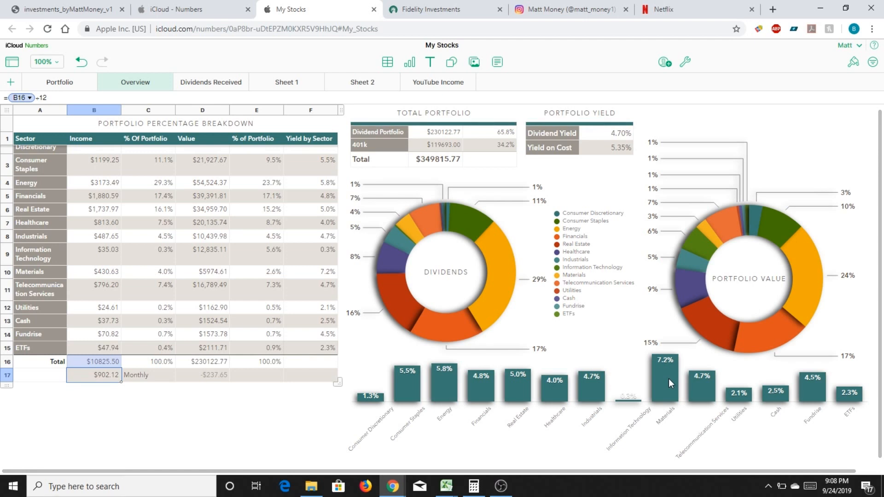
pyautogui.moveTo(544, 402)
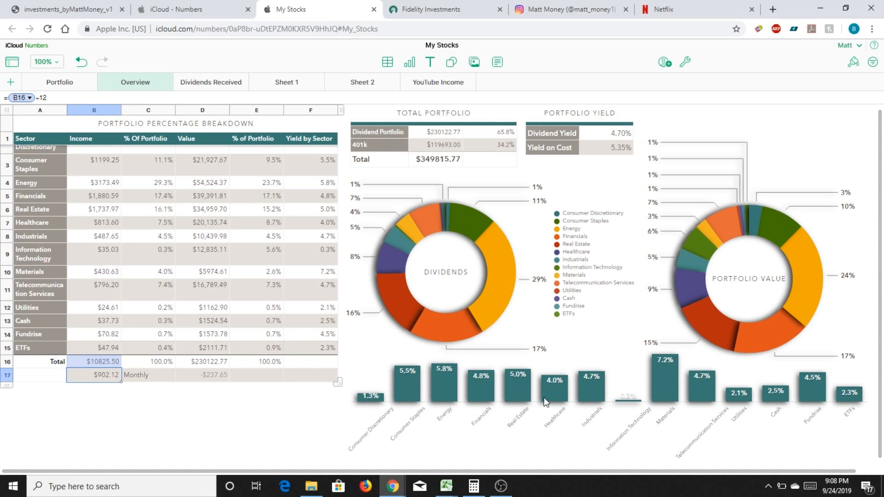
pyautogui.moveTo(563, 403)
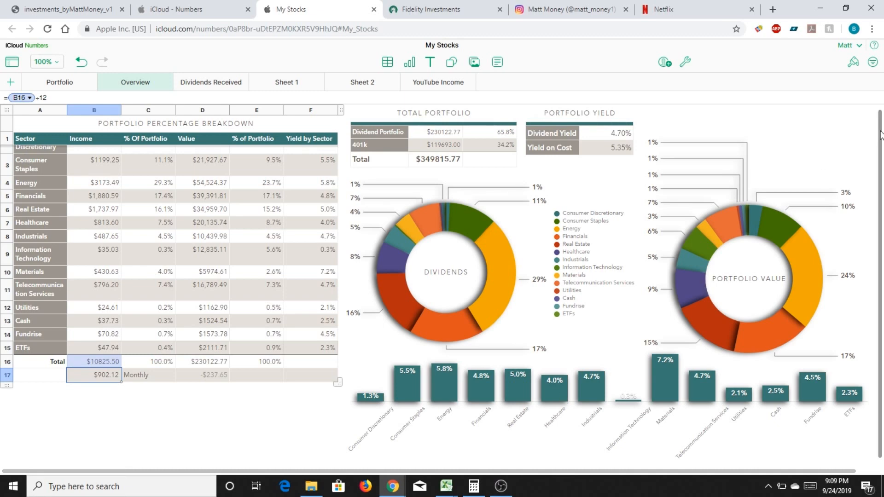
pyautogui.moveTo(299, 129)
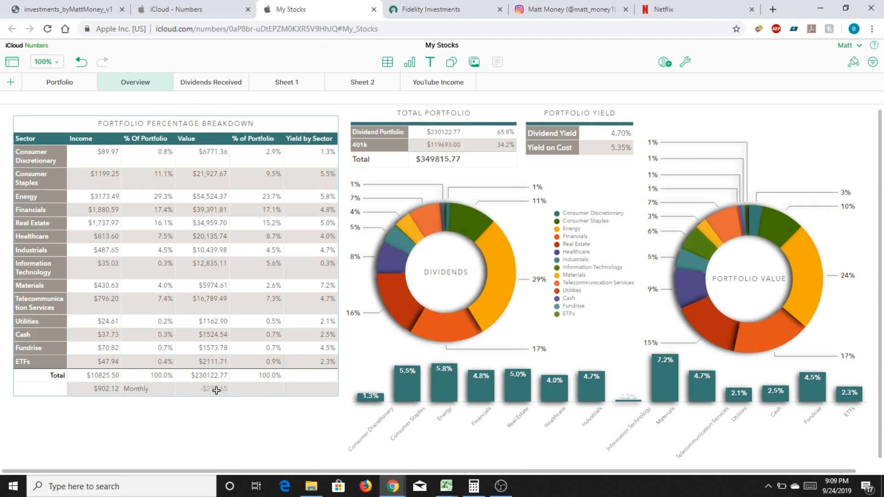
# Inspect the formulas behind the monthly value and neighbouring summary figures on the Overview sheet
pyautogui.click(209, 389)
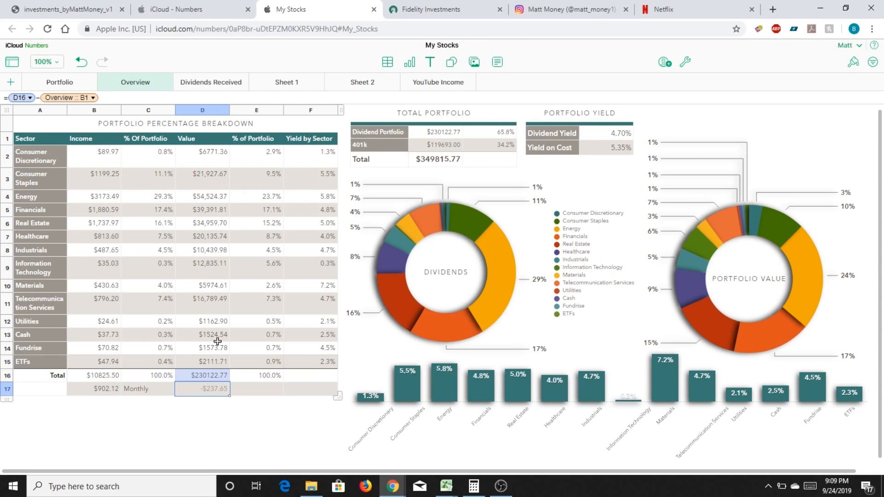
pyautogui.moveTo(207, 361)
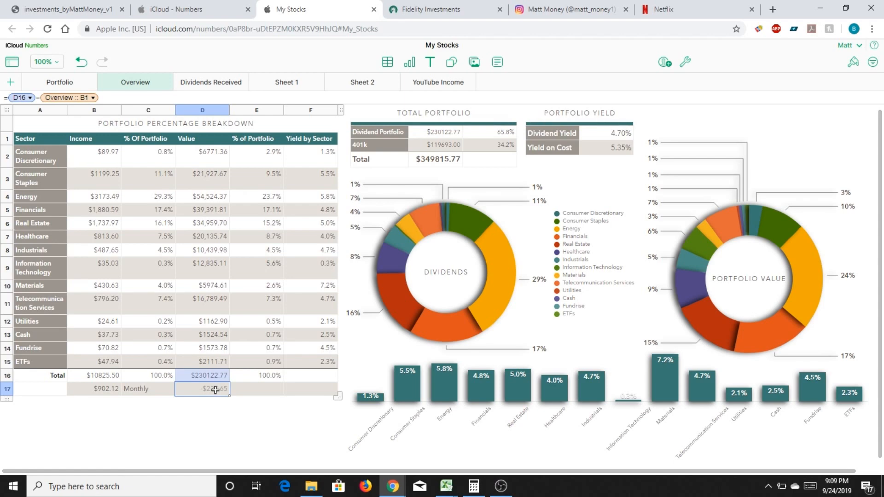
pyautogui.click(207, 361)
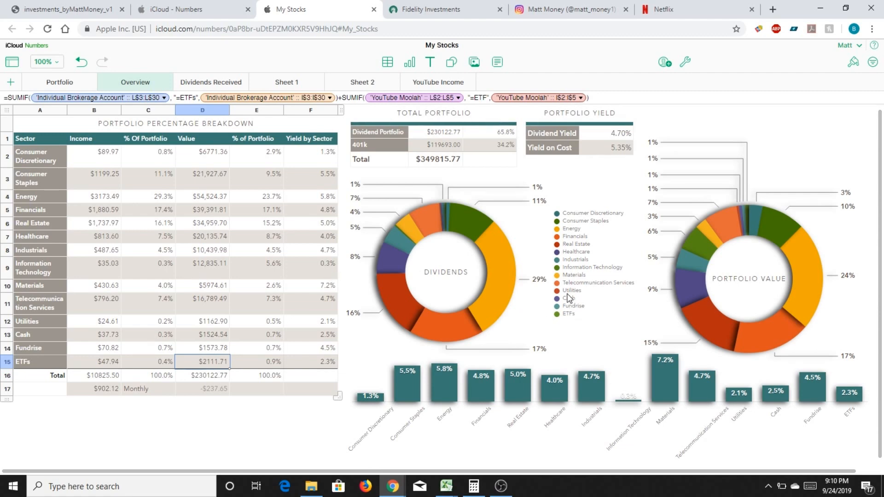
pyautogui.moveTo(744, 227)
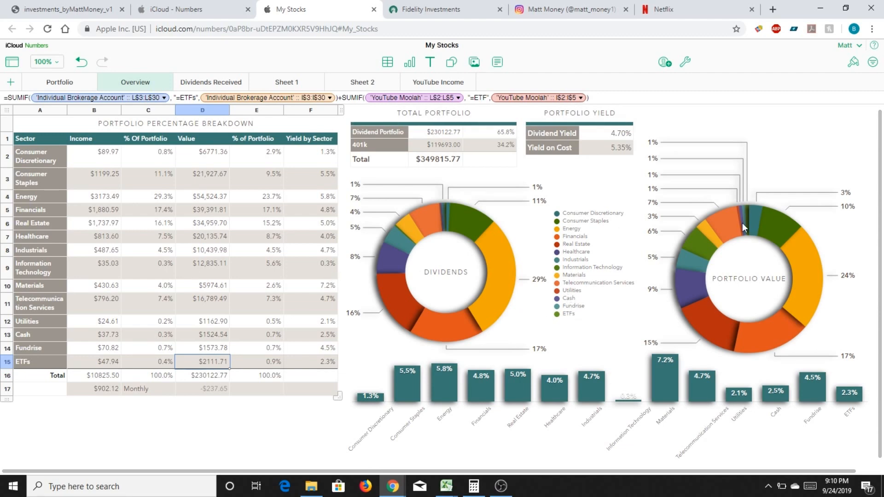
pyautogui.moveTo(740, 218)
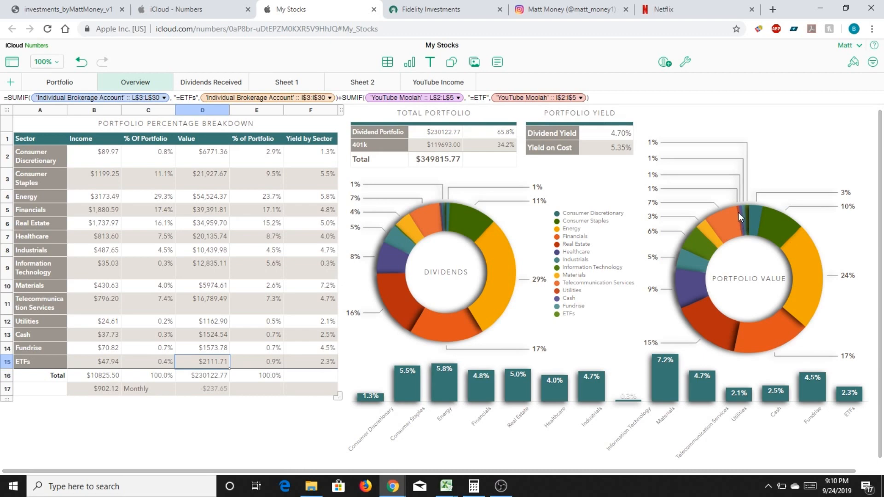
pyautogui.moveTo(386, 220)
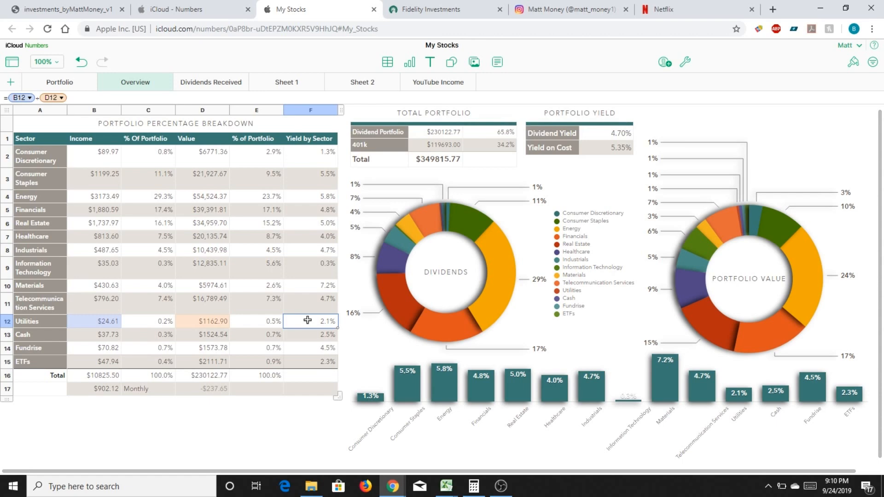
pyautogui.click(256, 320)
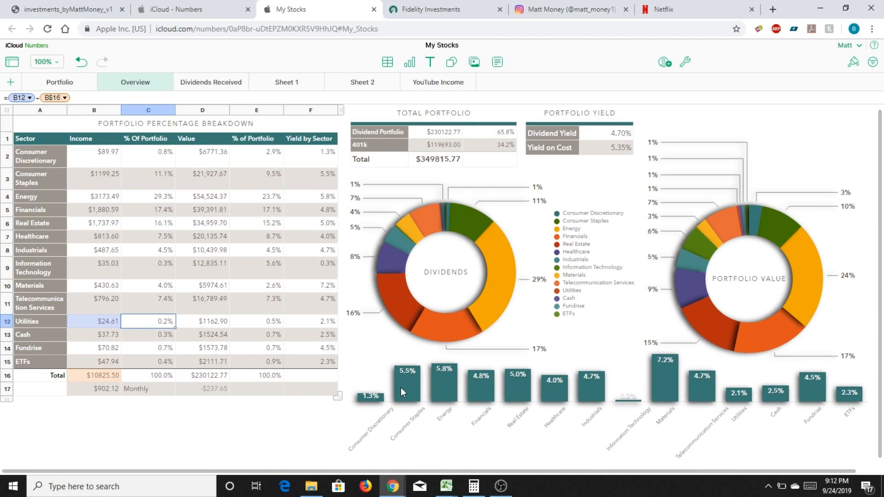
pyautogui.moveTo(692, 409)
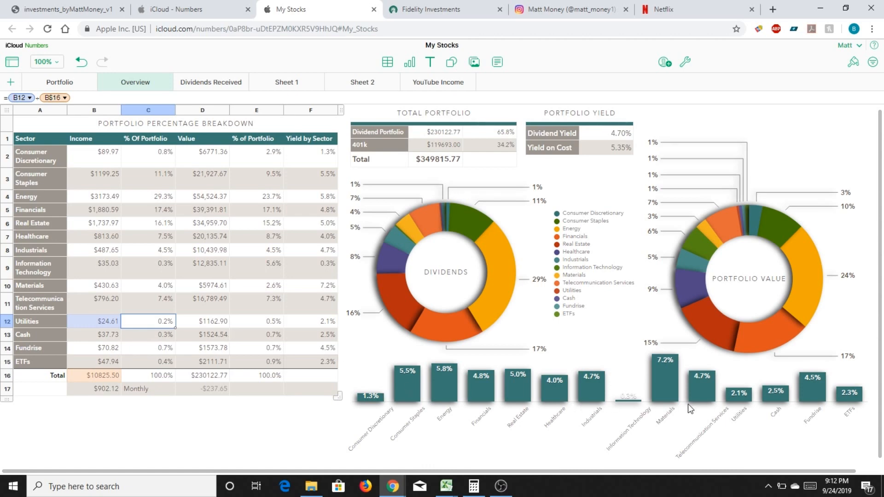
pyautogui.moveTo(794, 407)
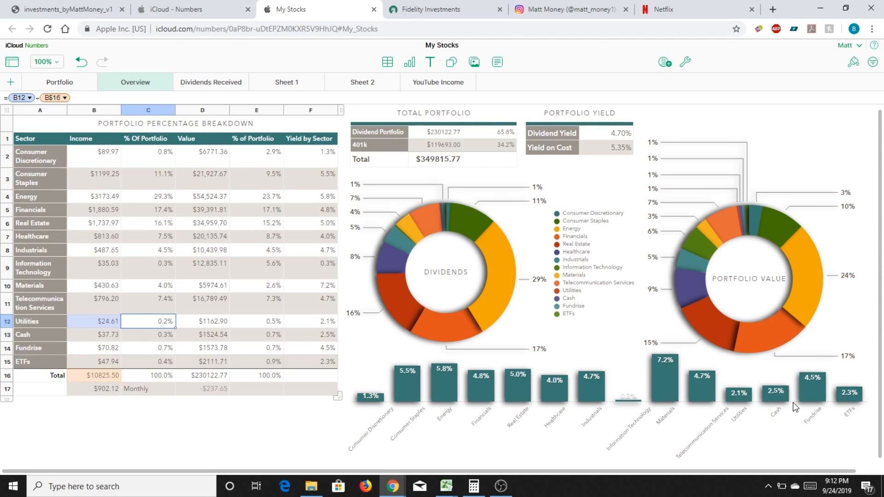
pyautogui.moveTo(766, 407)
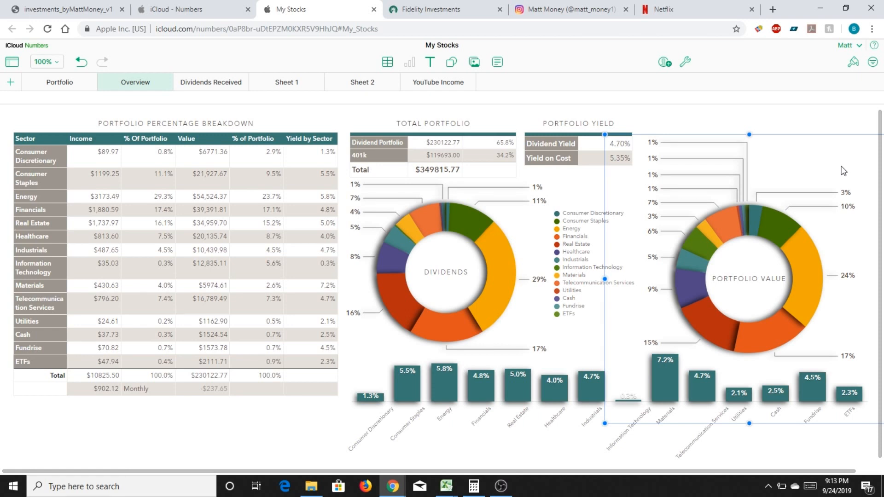
pyautogui.moveTo(380, 154)
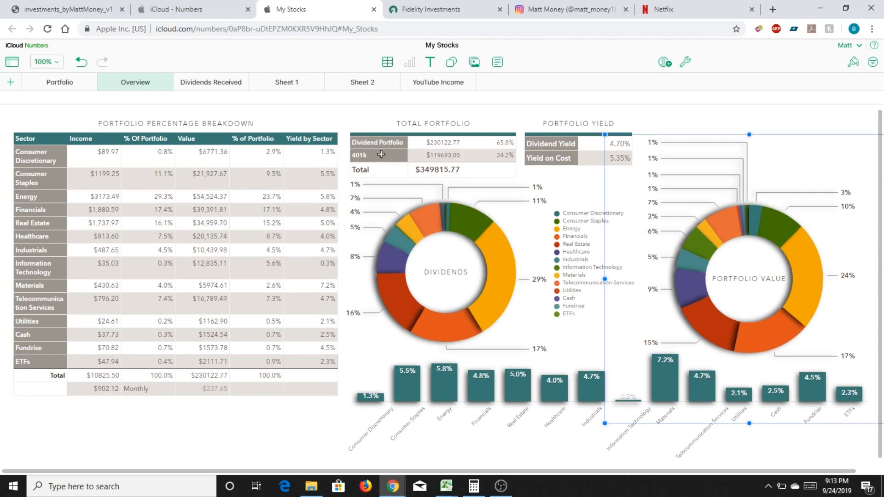
pyautogui.moveTo(58, 82)
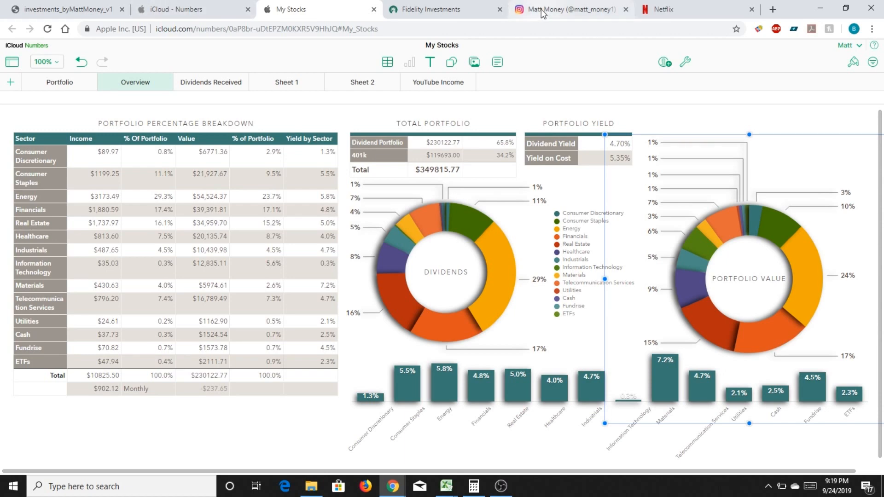
pyautogui.click(566, 9)
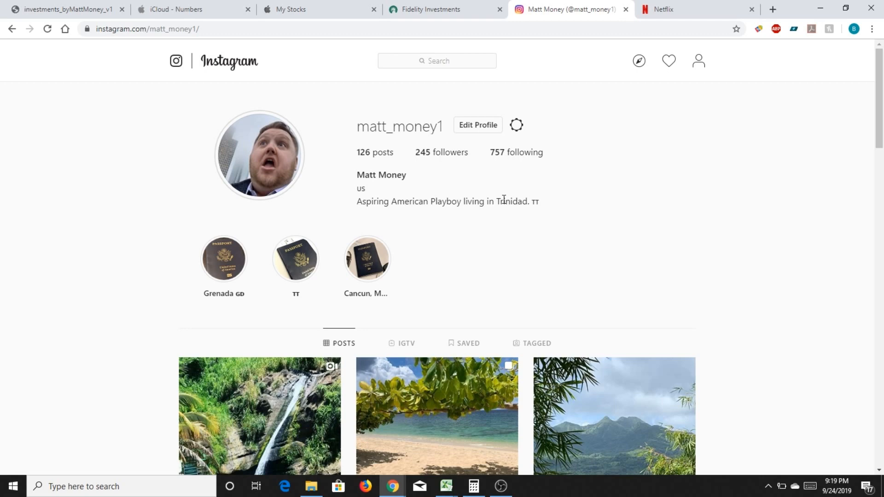
pyautogui.moveTo(308, 14)
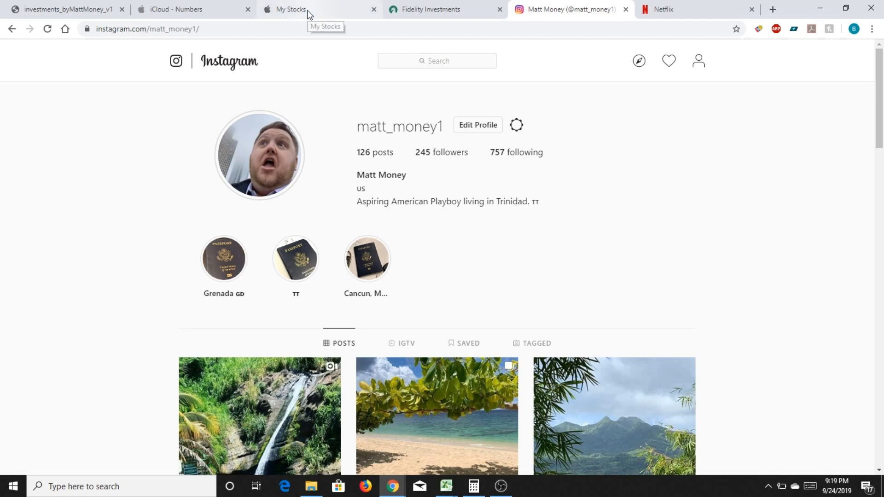
pyautogui.moveTo(604, 176)
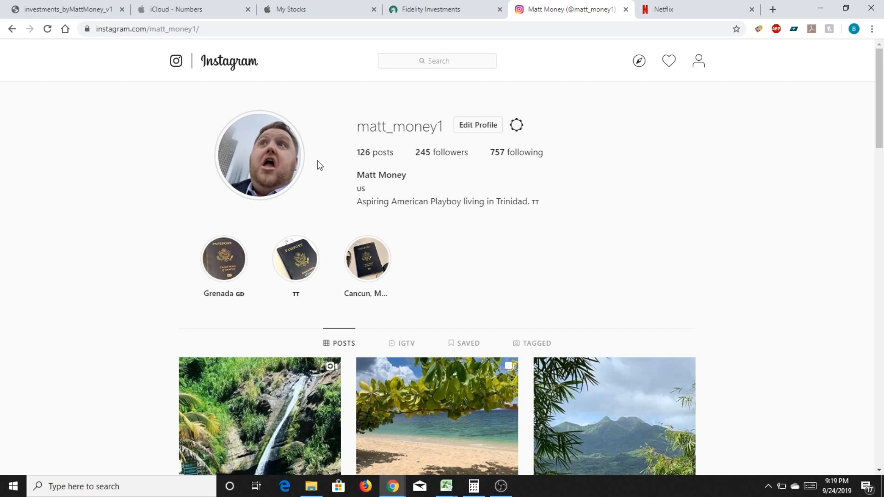
pyautogui.click(320, 9)
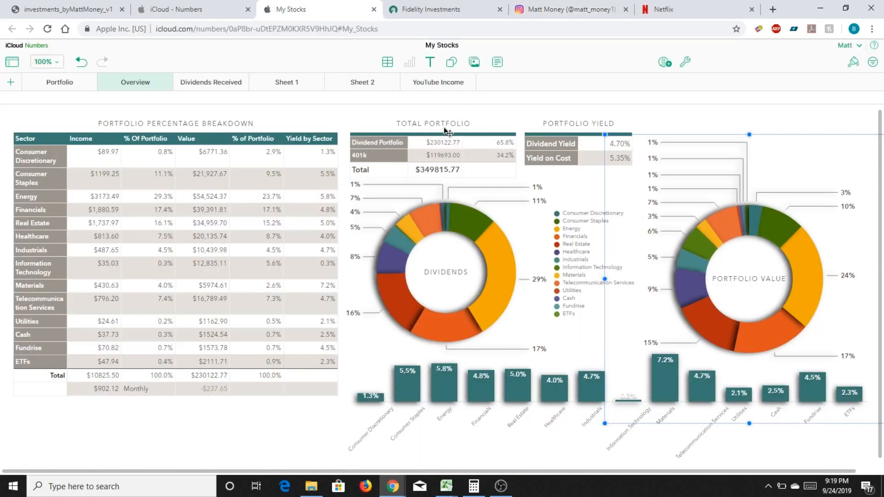